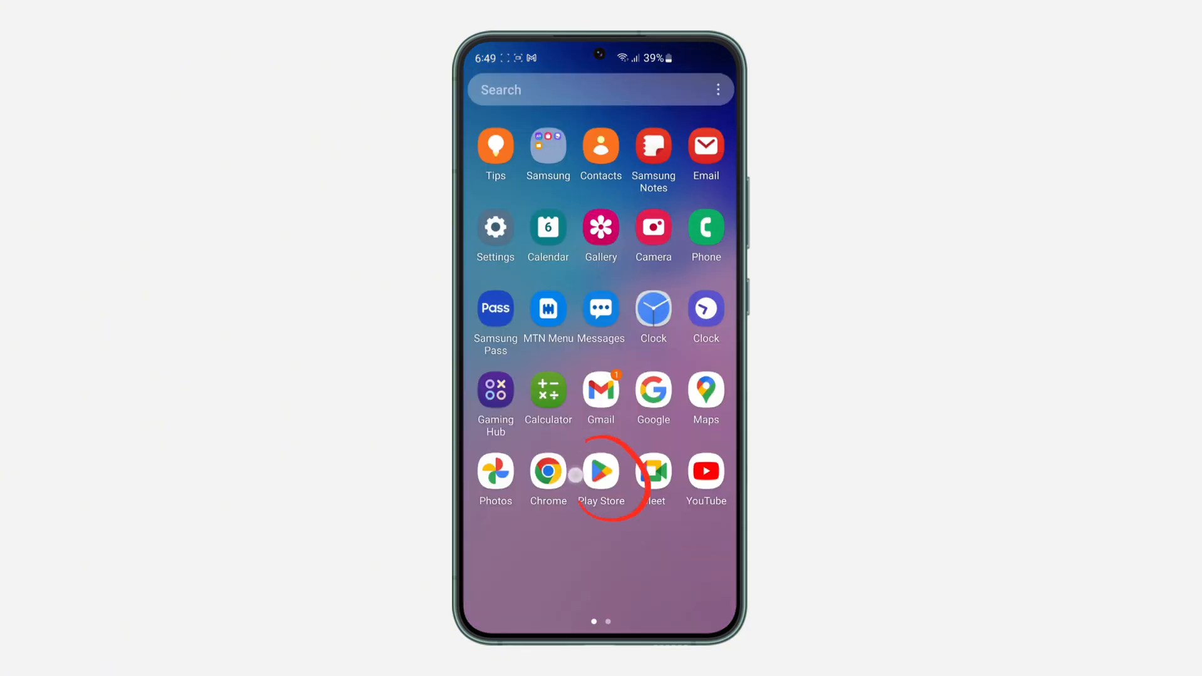
- Launch the Play Store from the home screen and bring up the account menu
left_click(600, 467)
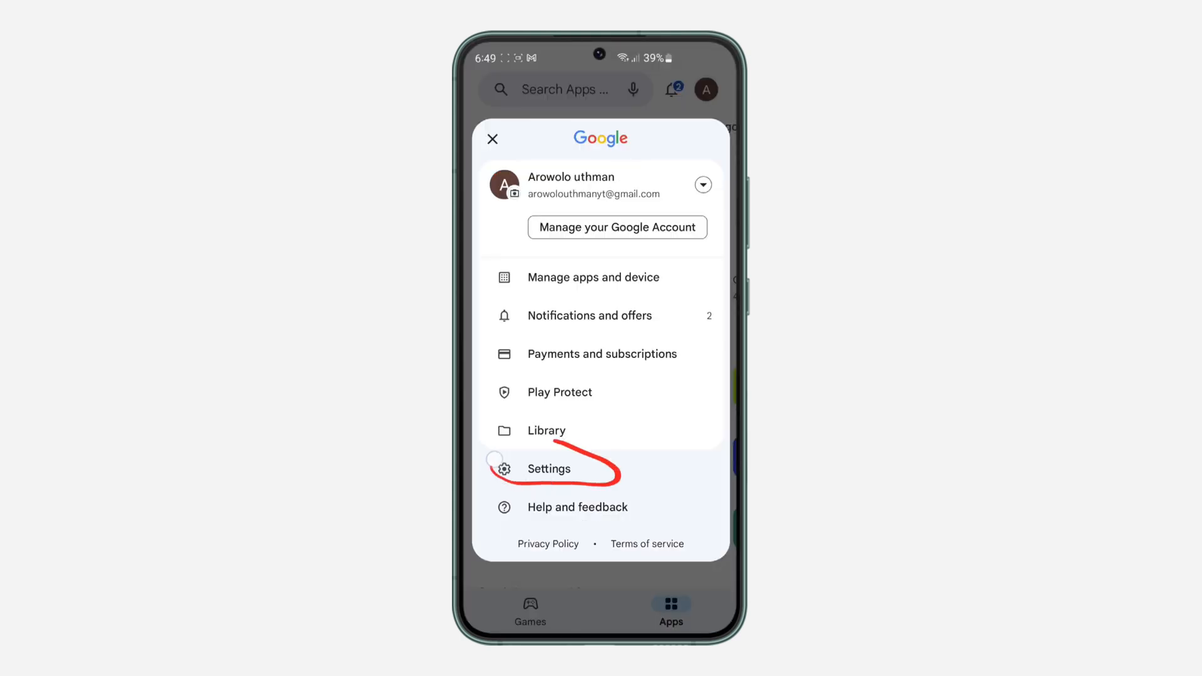
- Go to the store's Settings page from the account menu
left_click(548, 468)
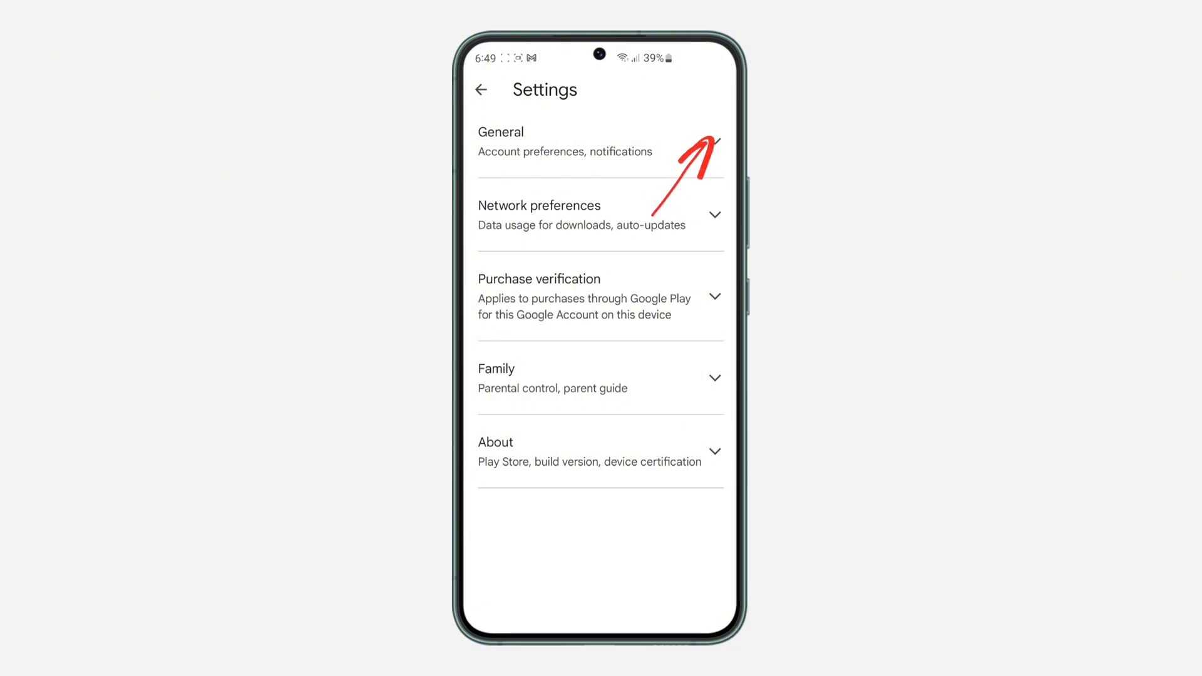
- Expand the General section to reveal its options
left_click(599, 142)
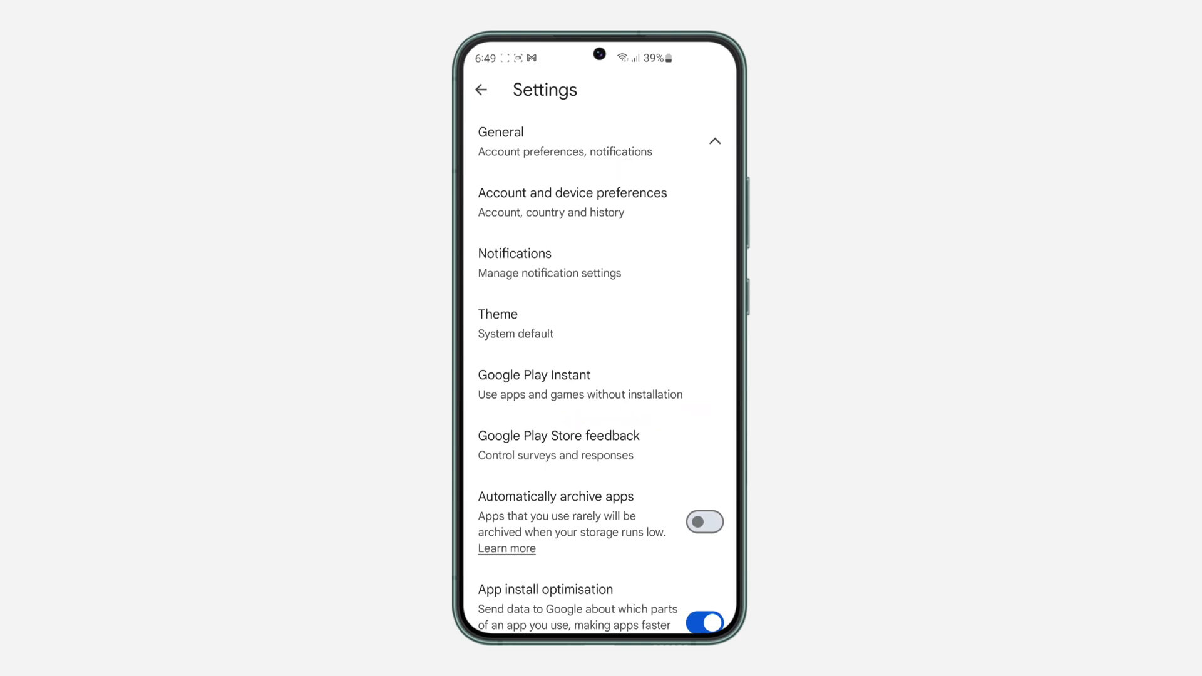
- Enable 'Upgrade web links' under Google Play Instant, then return to the home screen
left_click(534, 374)
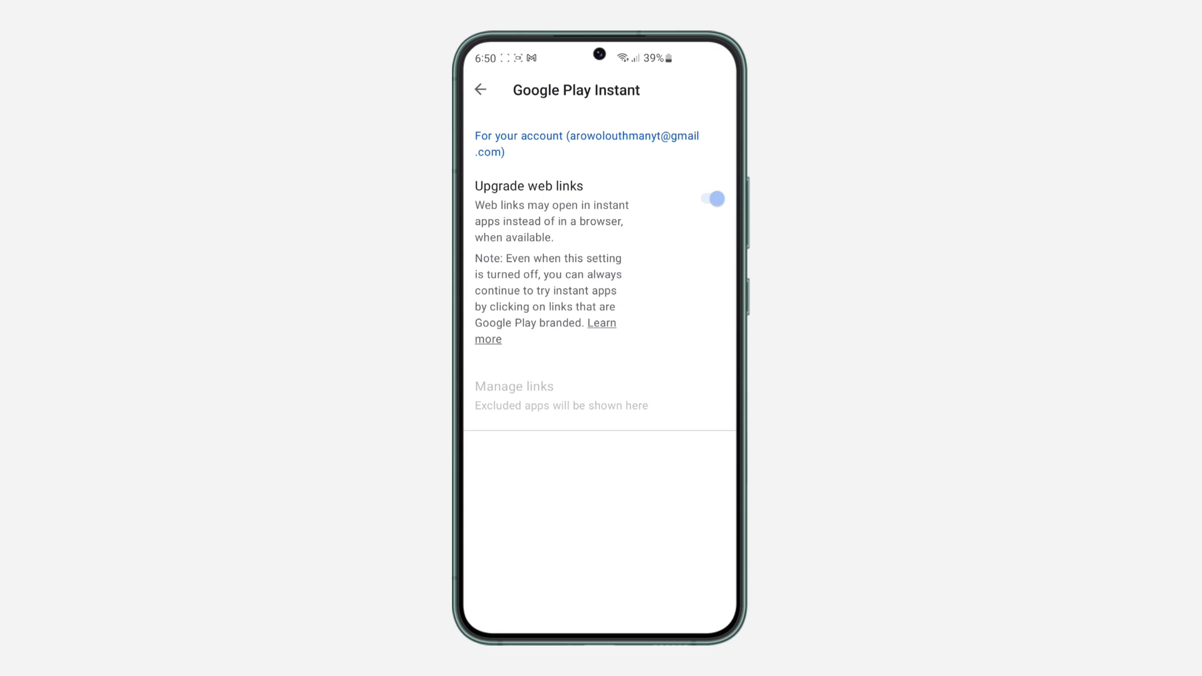
left_click(479, 90)
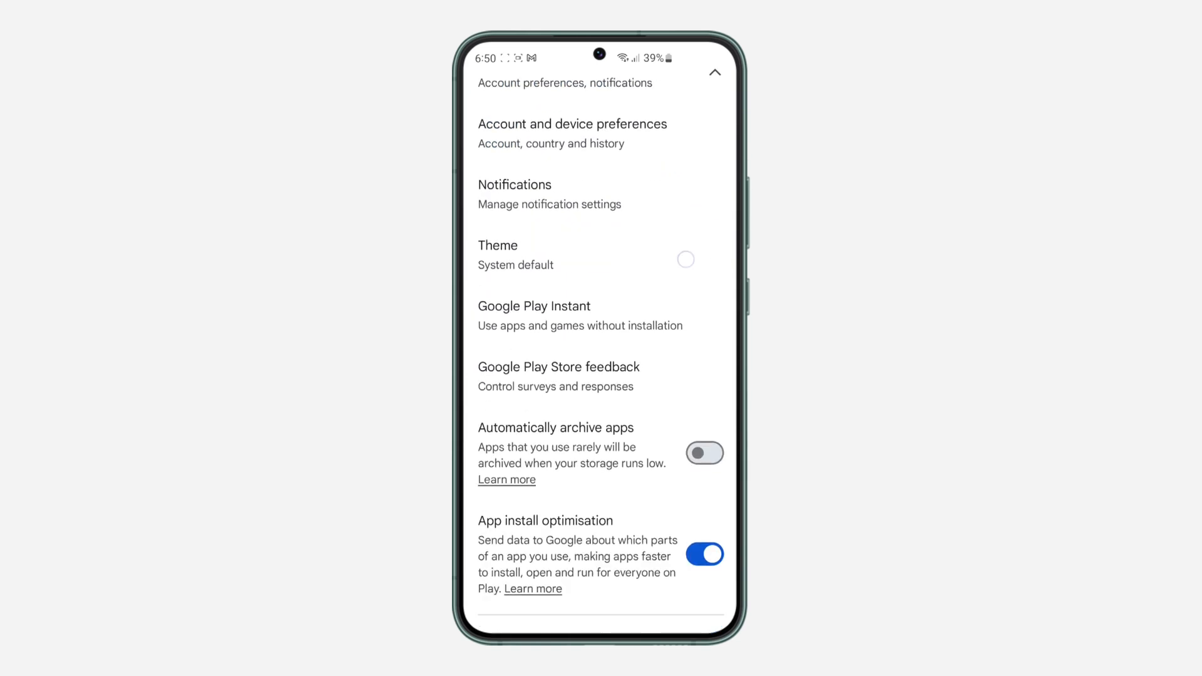
key("home")
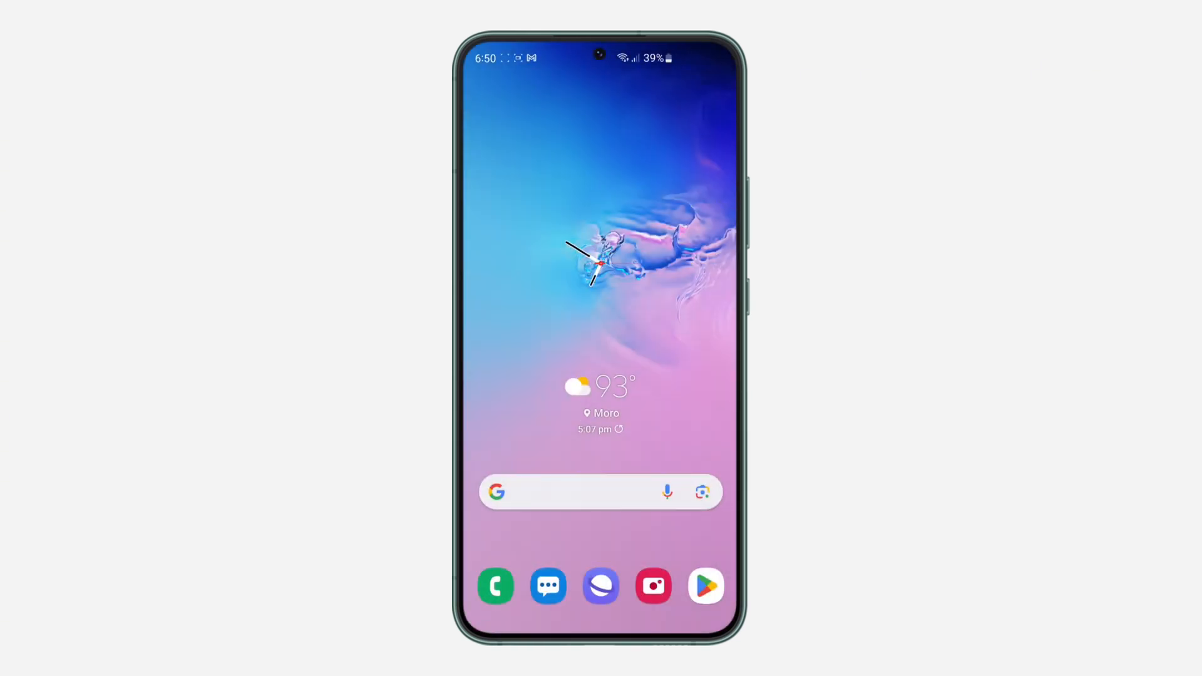